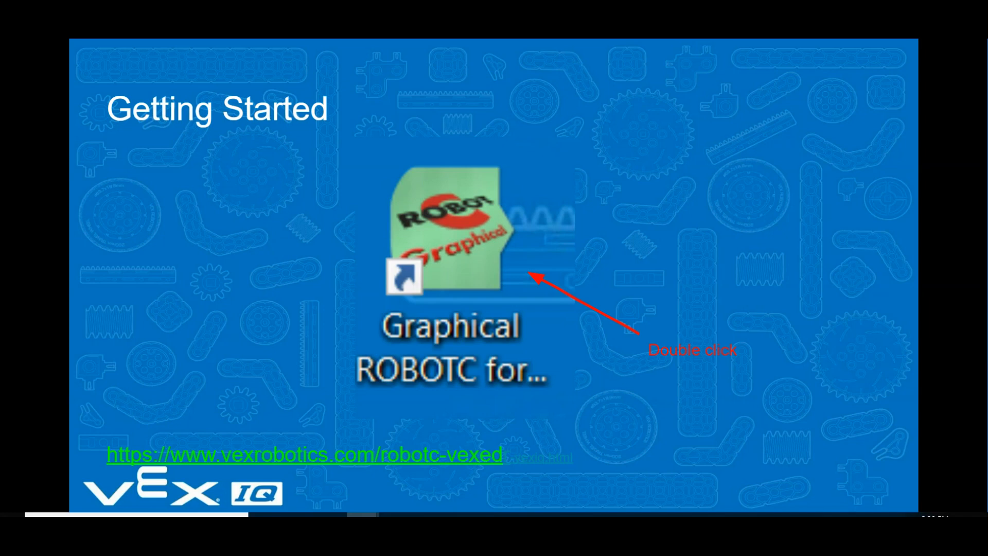
Step: Launch Graphical ROBOTC for VEX IQ from the desktop shortcut
double_click(452, 240)
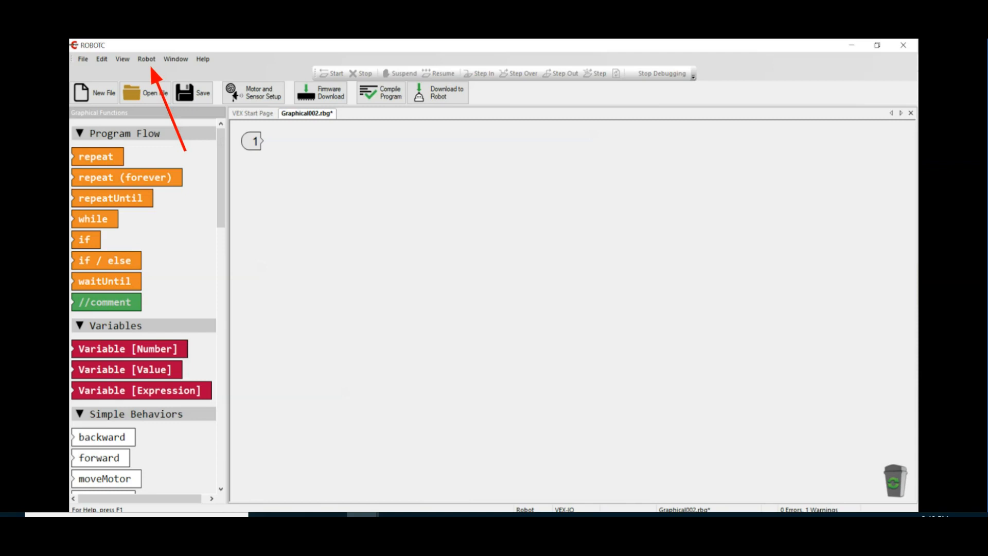
left_click(145, 59)
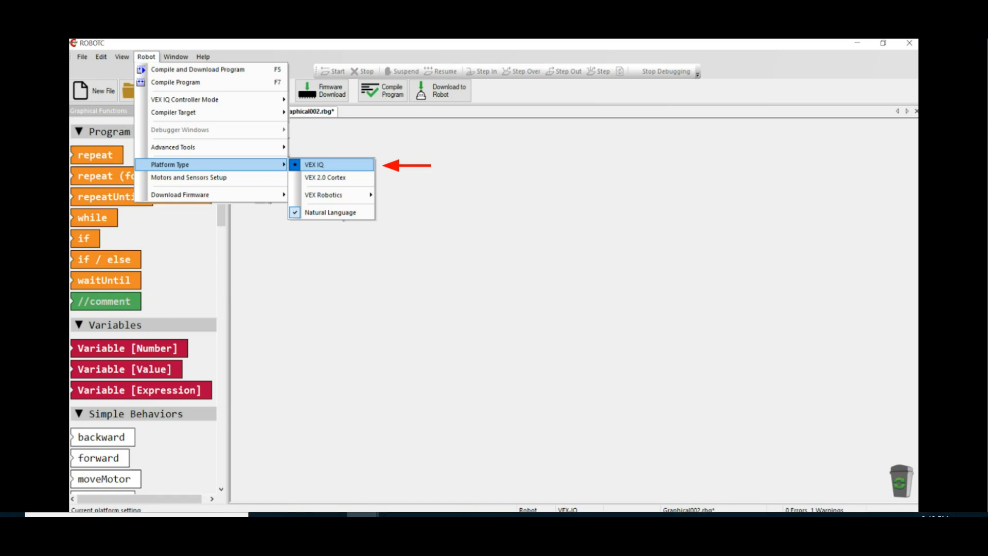
left_click(315, 165)
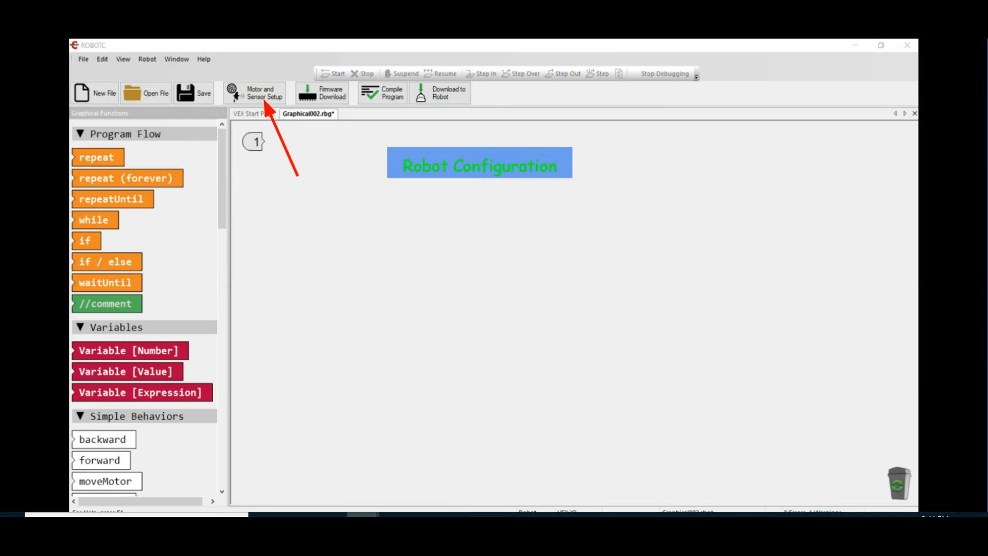
Step: Configure motor1 as leftMotor and motor6 as reversed rightMotor in Motor and Sensor Setup
left_click(254, 91)
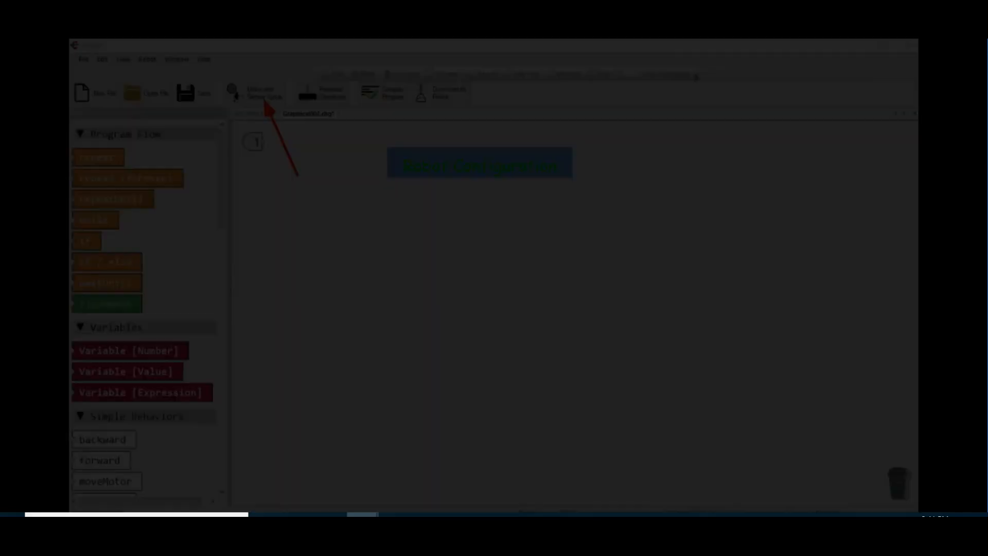
left_click(251, 92)
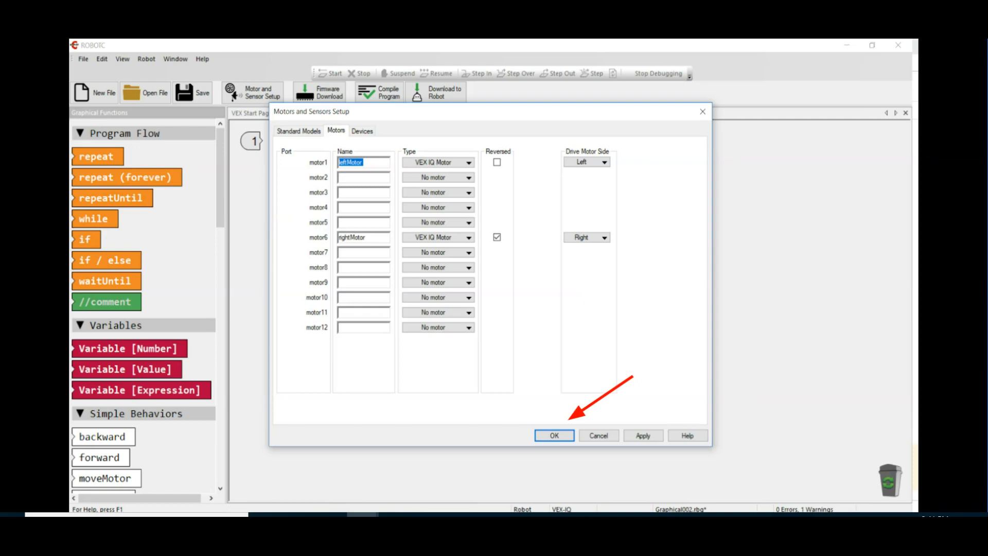
left_click(554, 435)
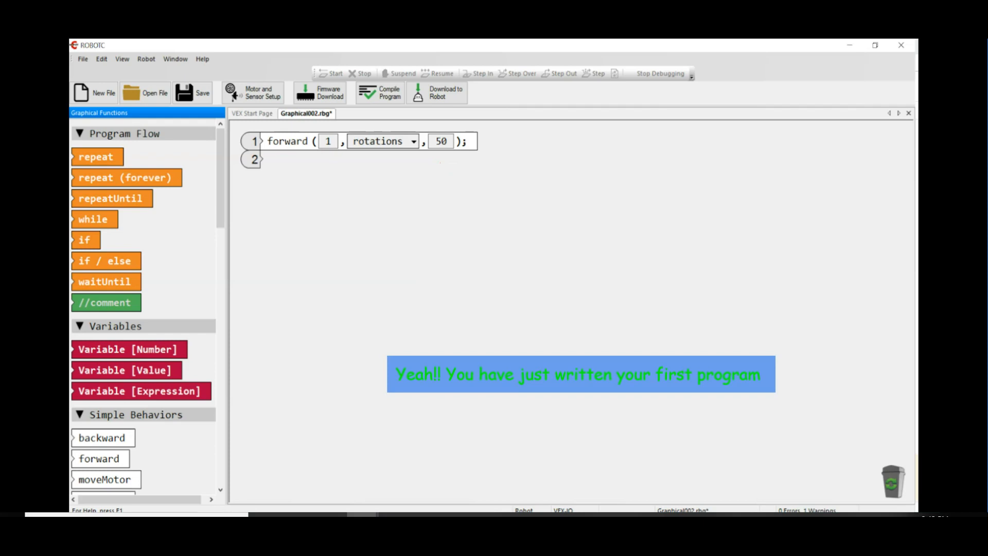
Step: Begin saving the forward program under a new name
left_click(194, 93)
type("MoveForward")
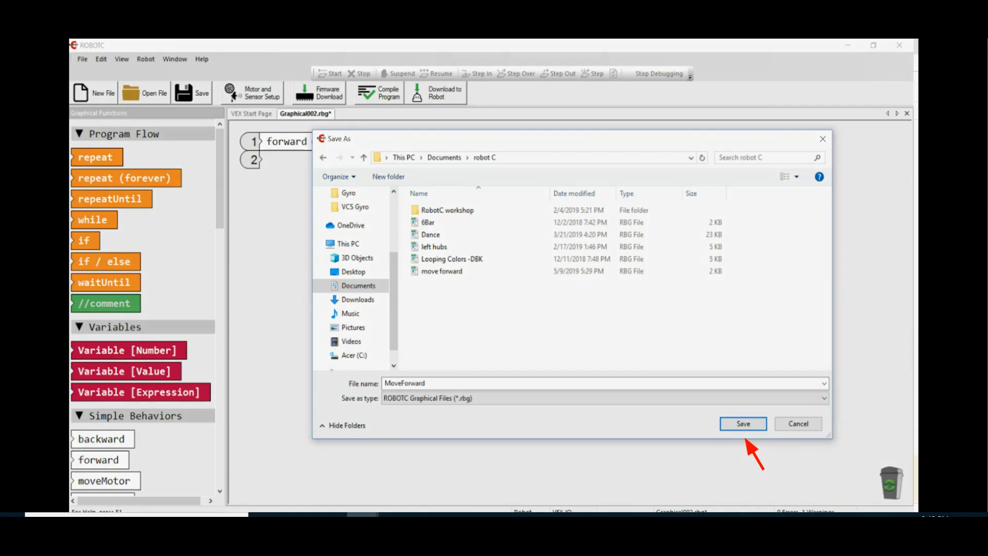
Step: Save the program as MoveForward in the robot C folder
left_click(742, 423)
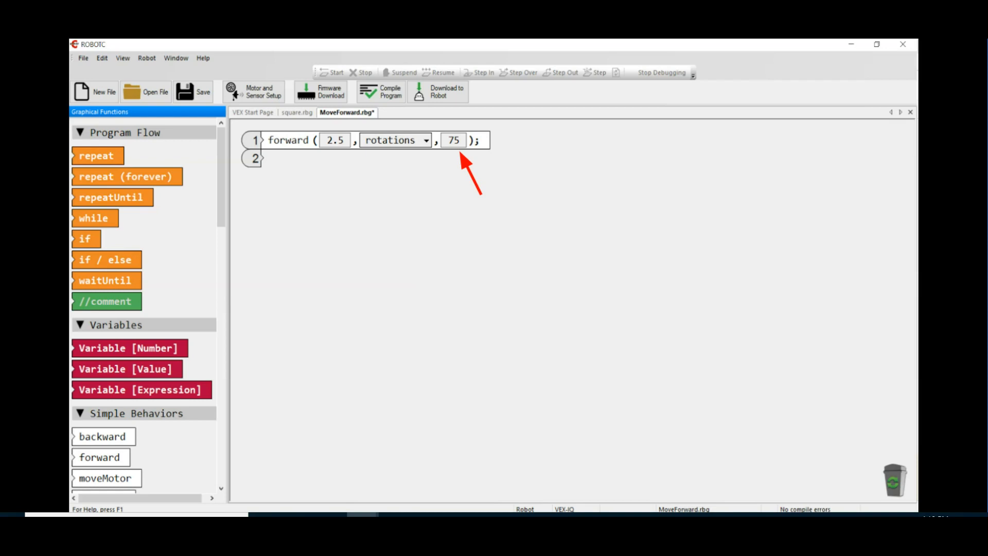
Step: Show the forward command's unit choices: degrees, rotations, milliseconds, seconds, minutes
left_click(426, 140)
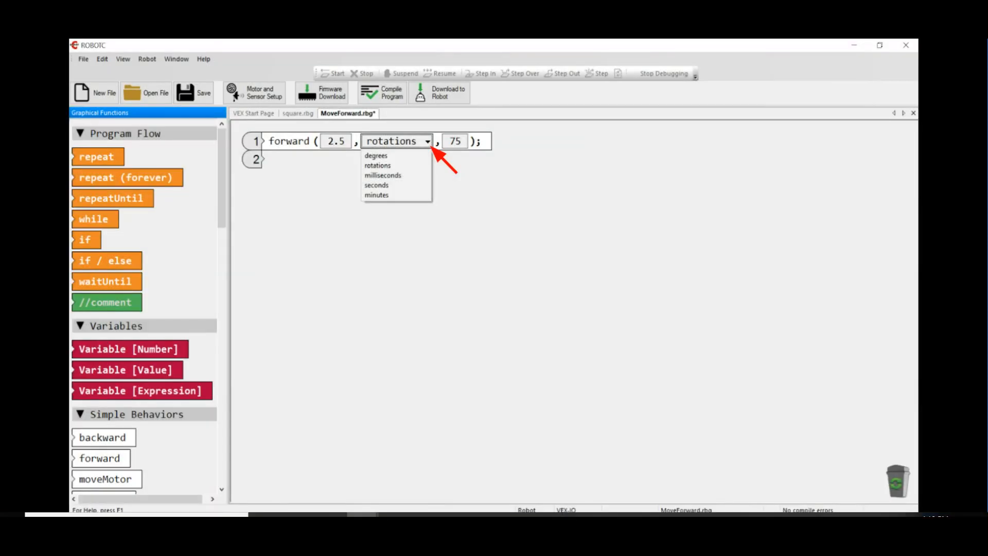